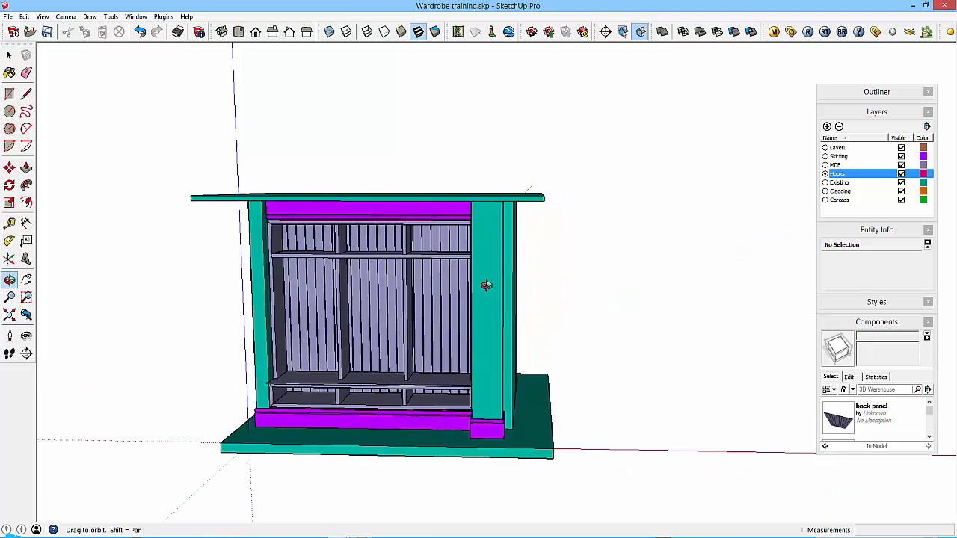
# - Orbit around the wardrobe to inspect the hook and grooved board, then switch windows
pyautogui.moveTo(486, 286); pyautogui.dragTo(344, 299)
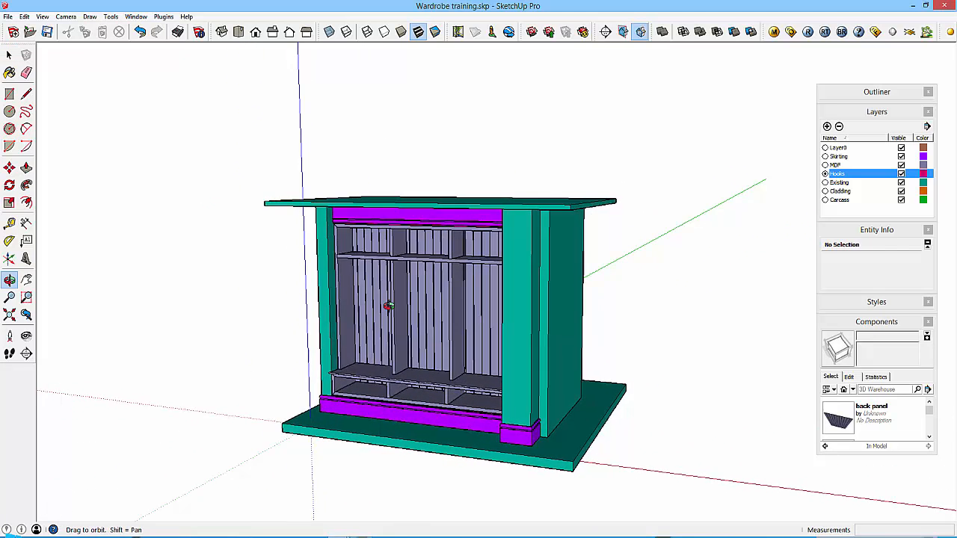
pyautogui.moveTo(389, 306); pyautogui.dragTo(366, 307)
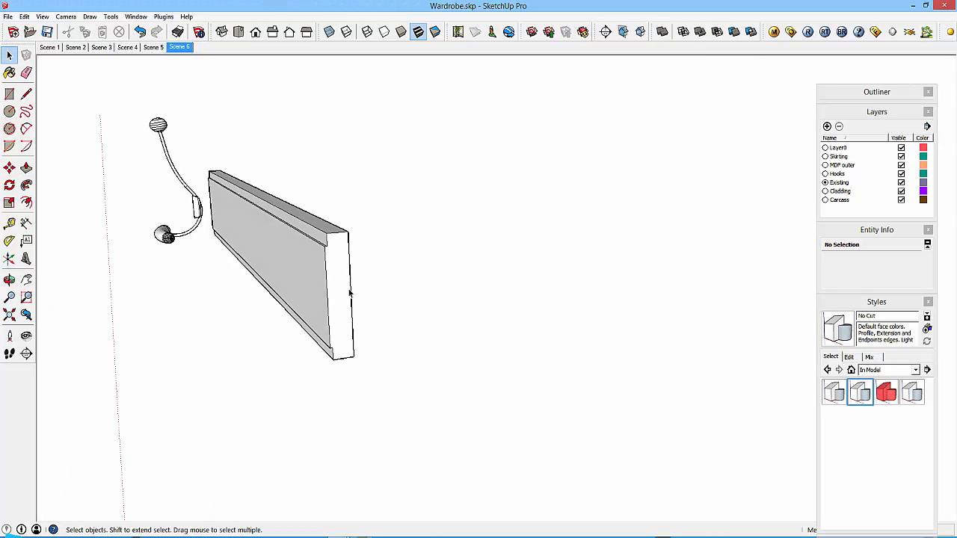
pyautogui.moveTo(321, 252)
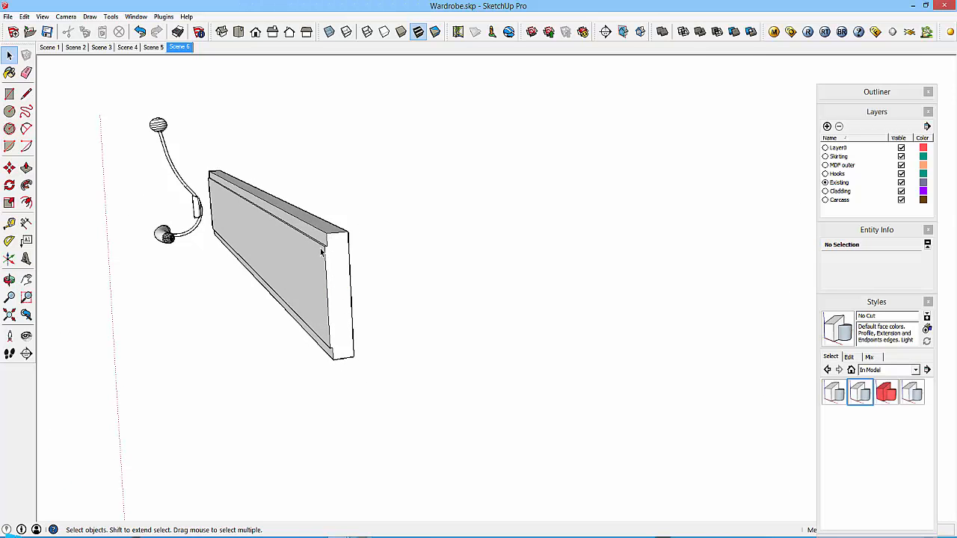
pyautogui.moveTo(332, 353)
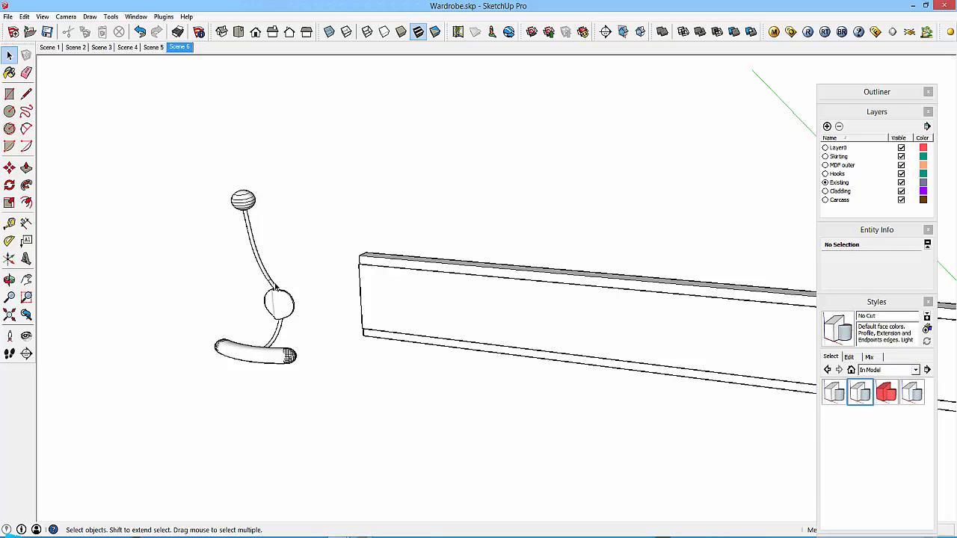
pyautogui.moveTo(283, 317)
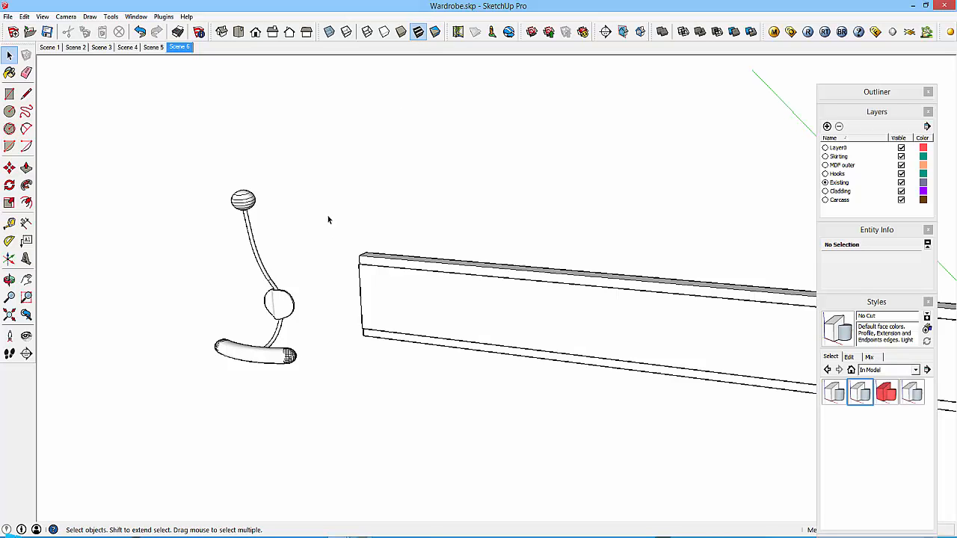
pyautogui.moveTo(284, 317)
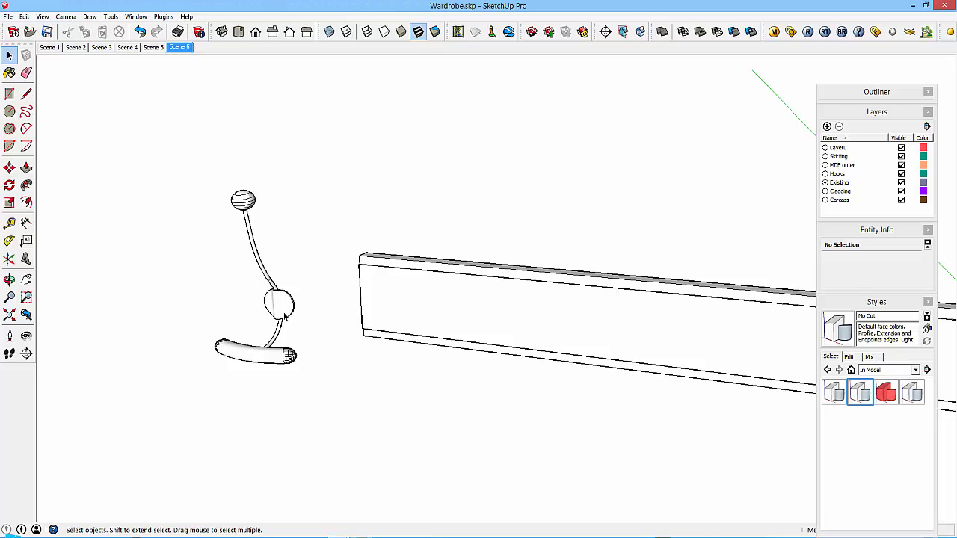
pyautogui.moveTo(296, 315)
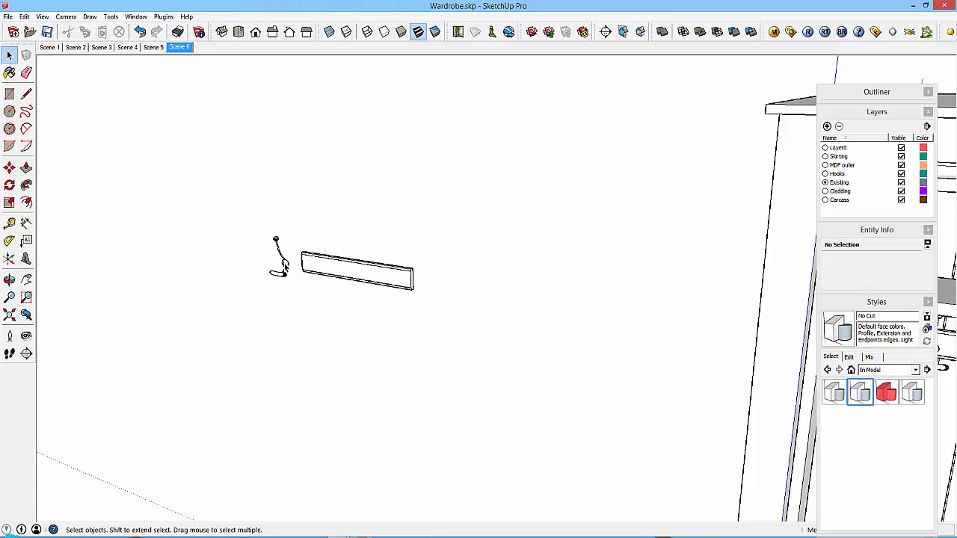
pyautogui.press('alt+tab')
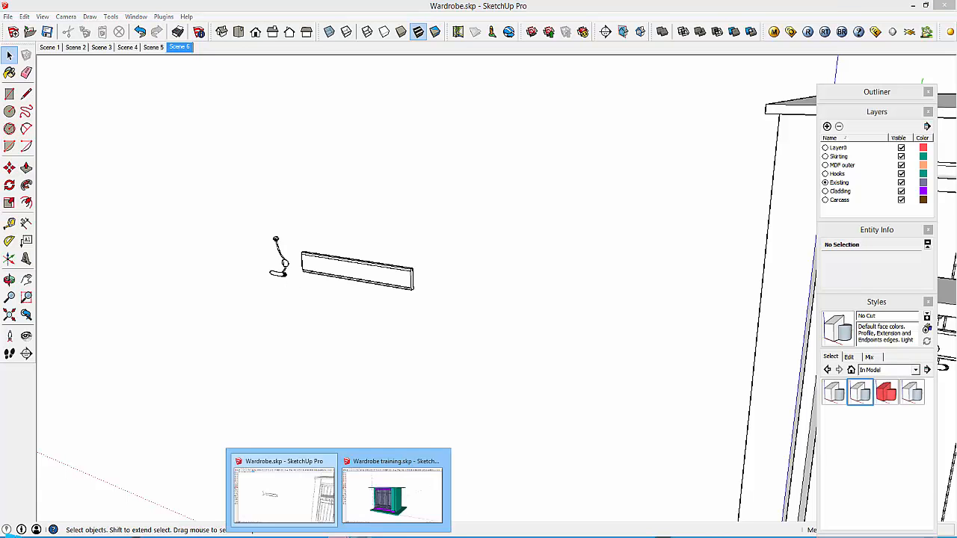
# - Draw a 100 by 10 rectangle for the board profile on the side panel
pyautogui.click(392, 489)
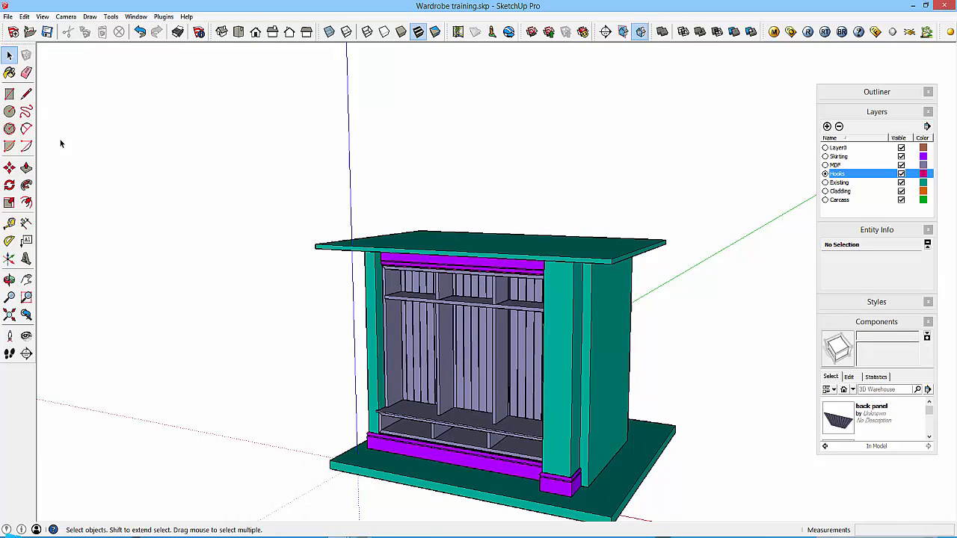
pyautogui.click(25, 110)
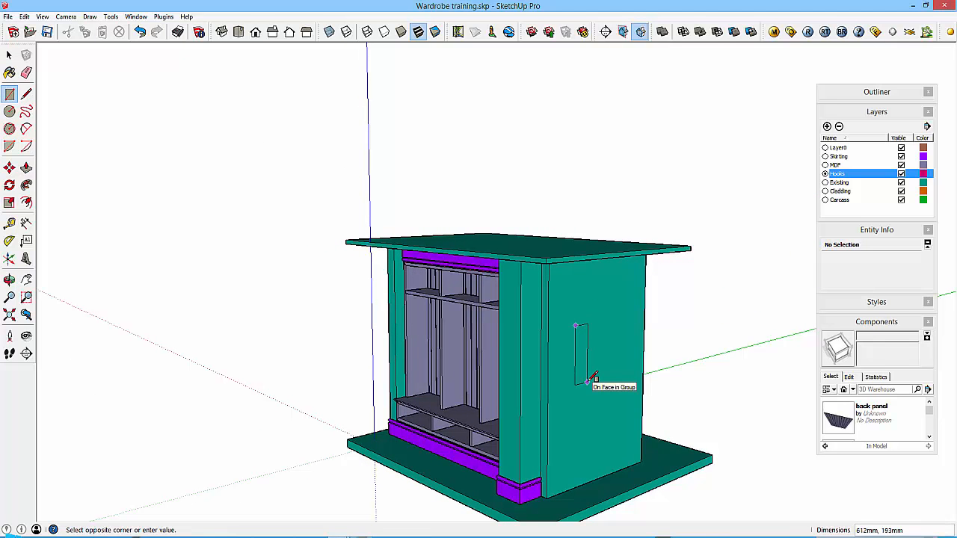
pyautogui.write('100')
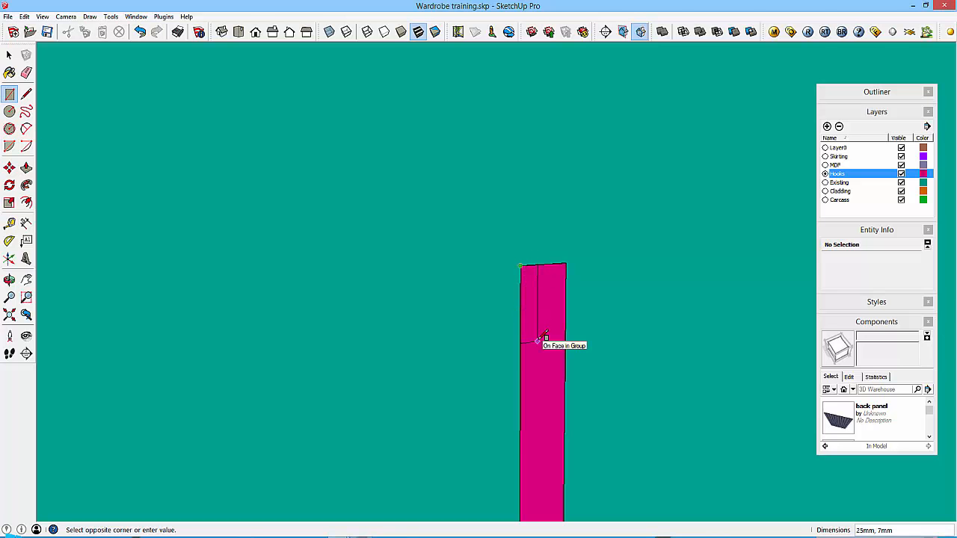
pyautogui.write('10')
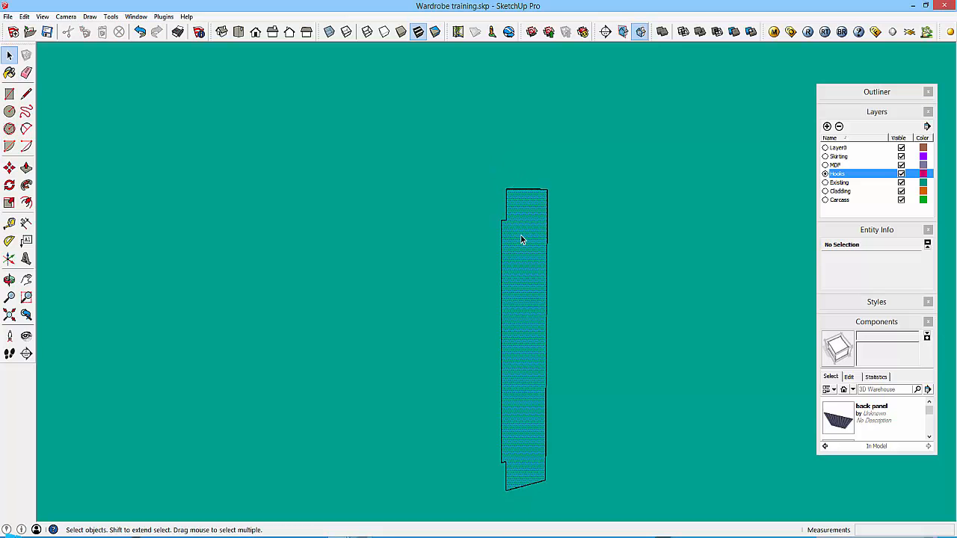
# - Make the pink profile a component named 'Hook base'
pyautogui.rightClick(522, 239)
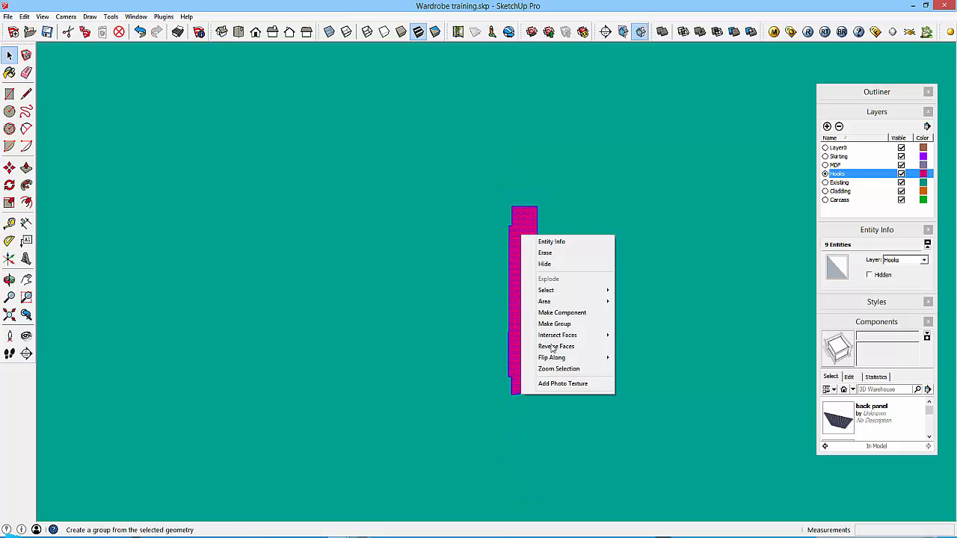
pyautogui.click(563, 313)
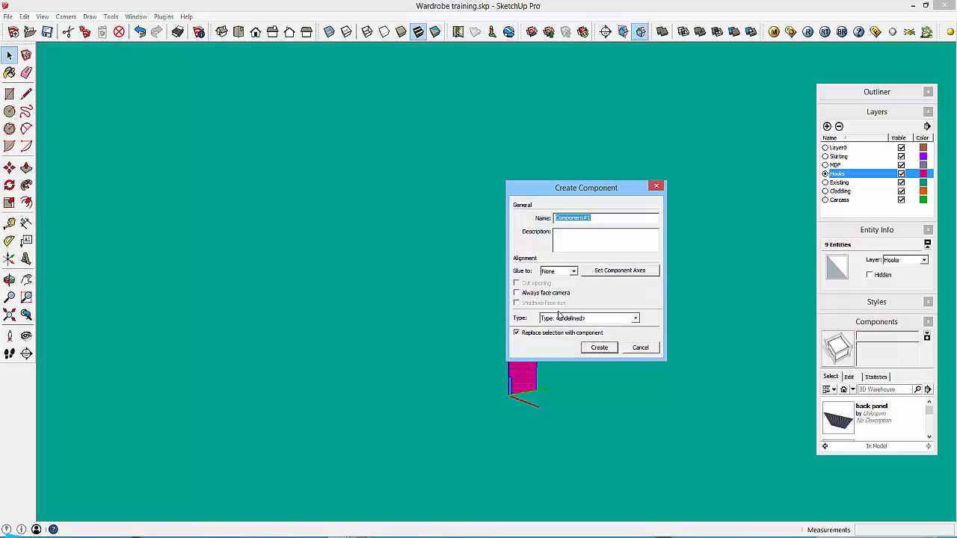
pyautogui.write('Hook base')
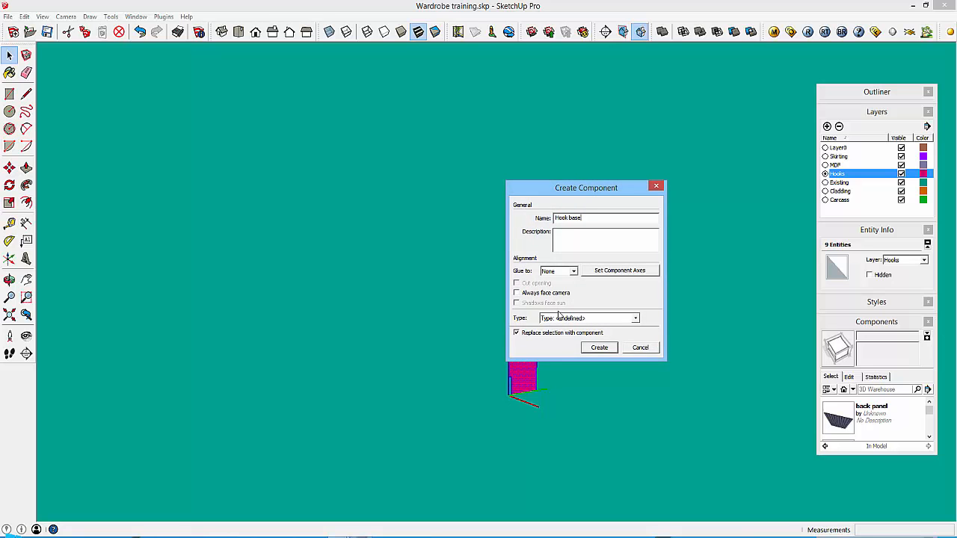
pyautogui.click(599, 347)
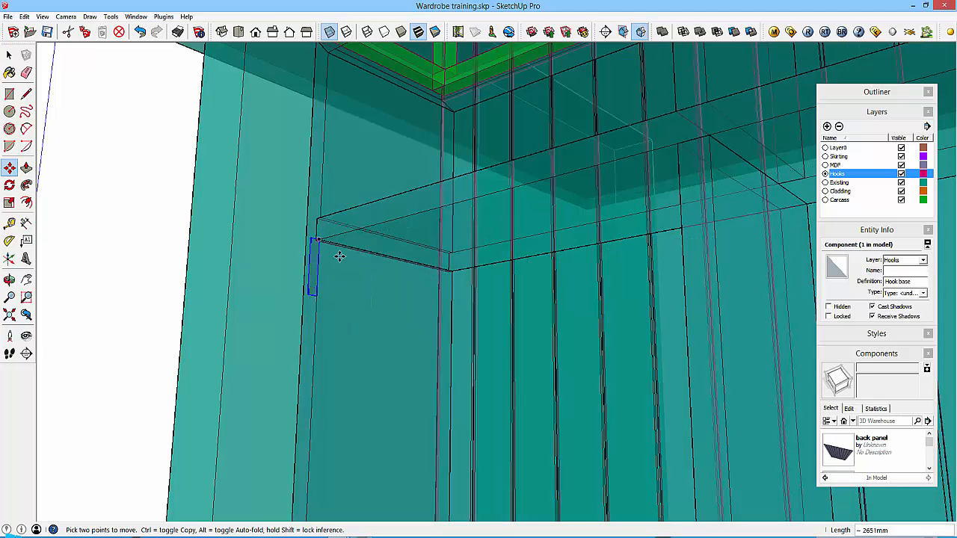
pyautogui.moveTo(320, 240)
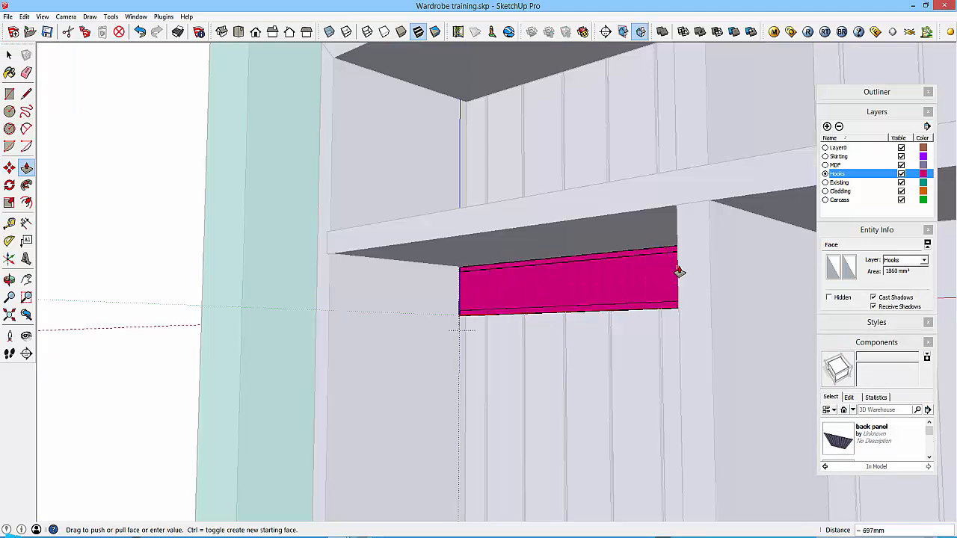
pyautogui.moveTo(677, 287)
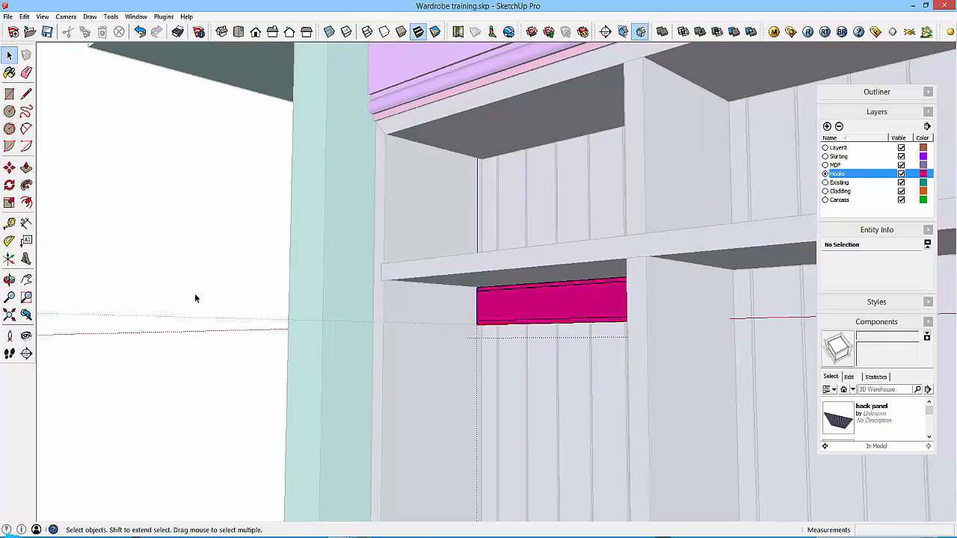
# - Select the pink Hook base board in the left bay
pyautogui.click(546, 303)
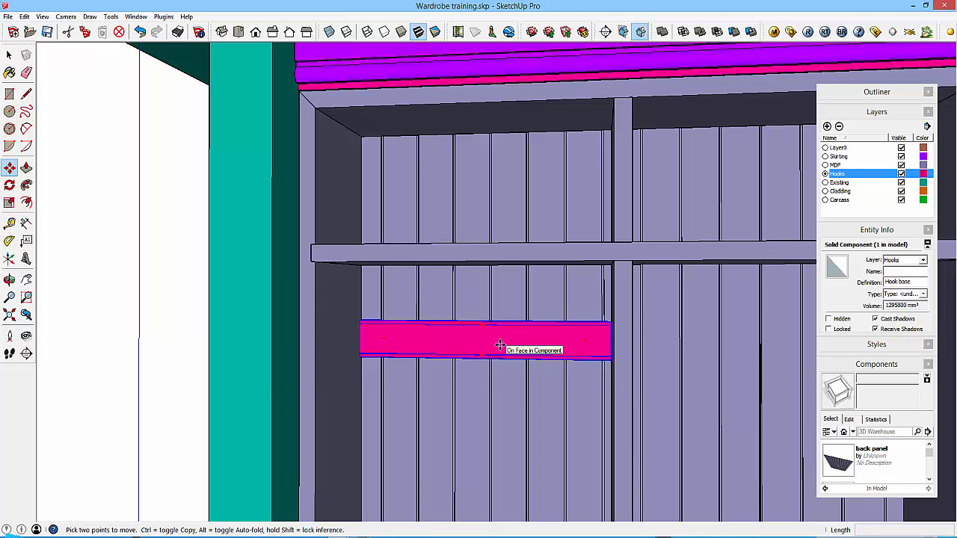
pyautogui.moveTo(179, 341)
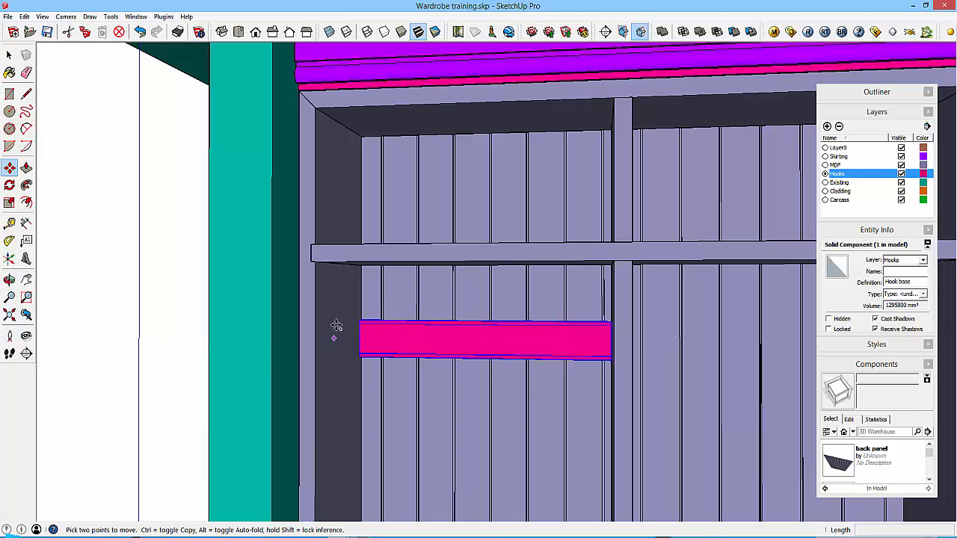
pyautogui.moveTo(316, 373)
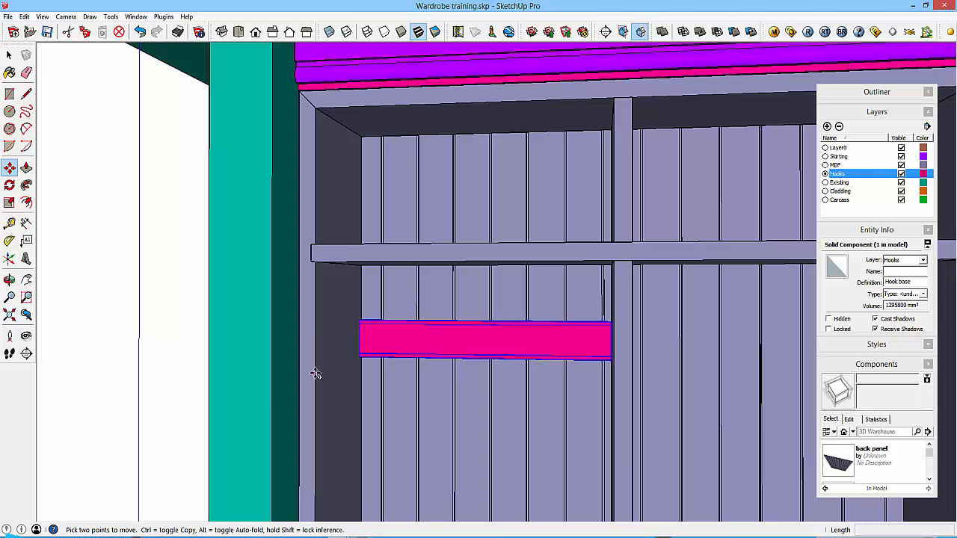
pyautogui.moveTo(315, 352)
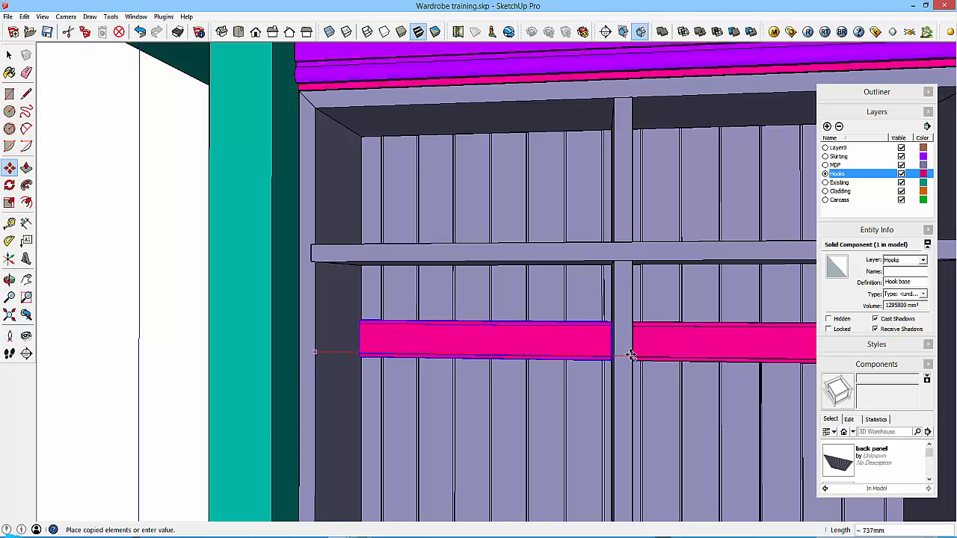
pyautogui.moveTo(632, 383)
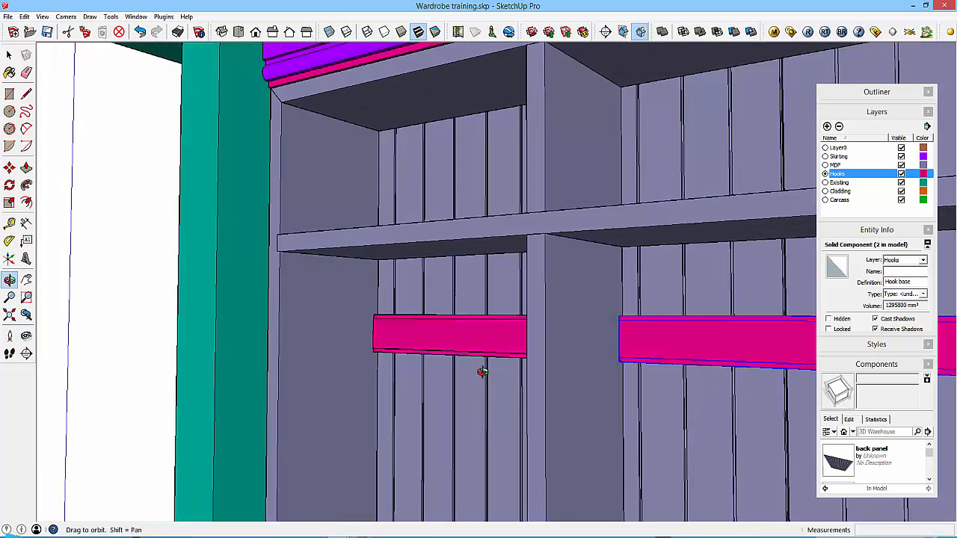
# - Orbit out to review the Hook base copies in all three bays
pyautogui.moveTo(482, 372); pyautogui.dragTo(520, 367)
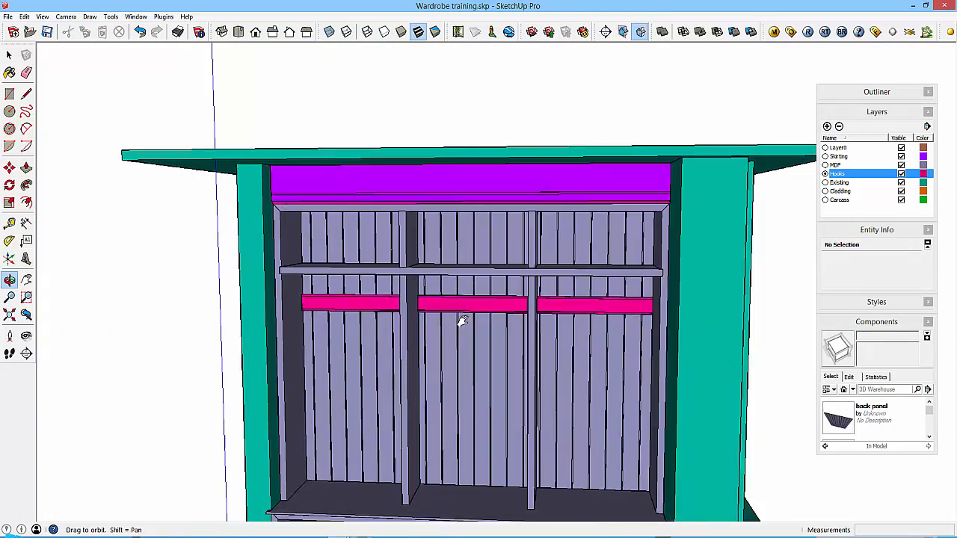
pyautogui.moveTo(464, 321); pyautogui.dragTo(471, 303)
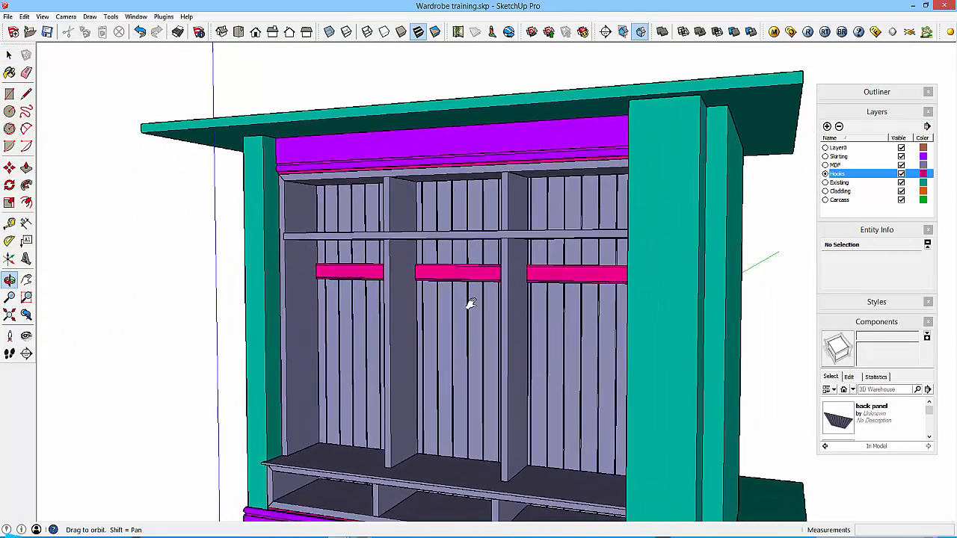